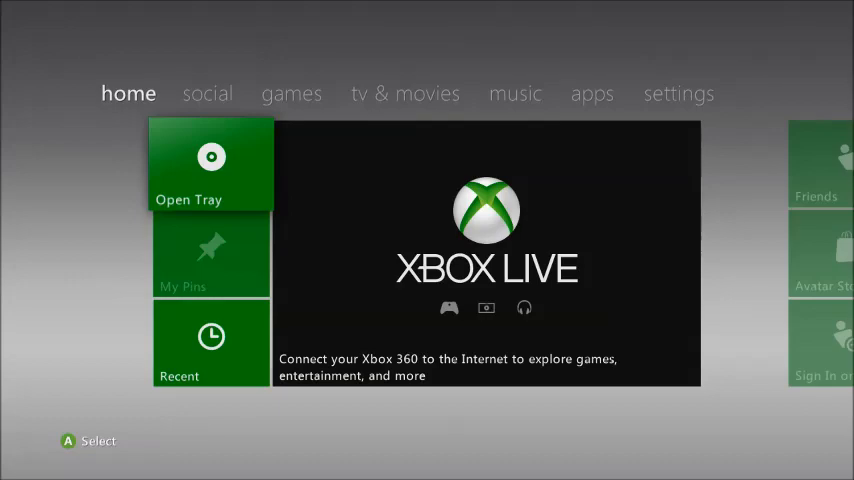
Browse the System settings and scroll through the Console Settings list.
click(679, 93)
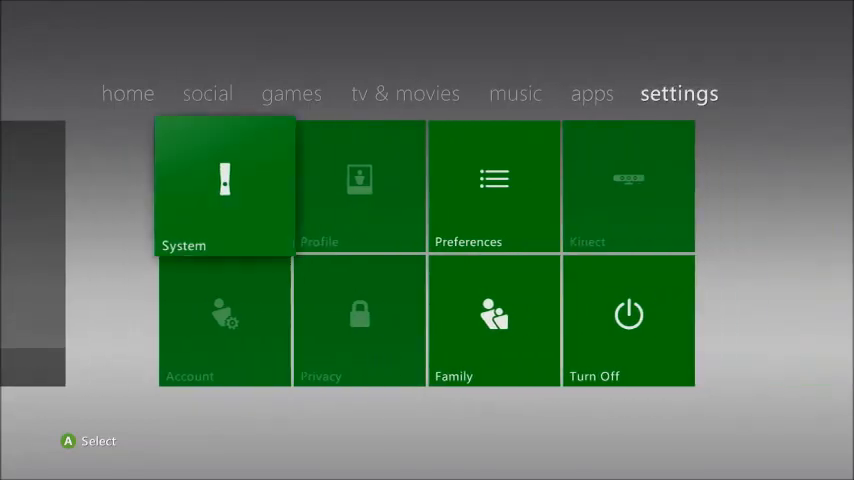
click(224, 187)
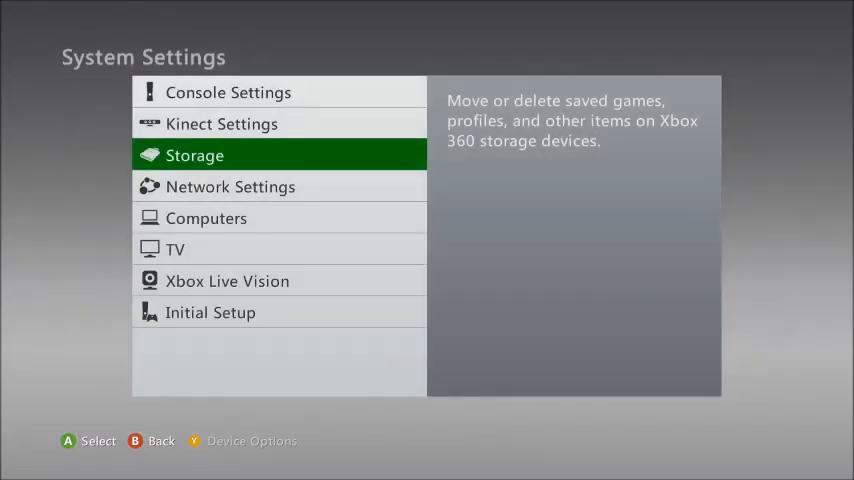
click(228, 91)
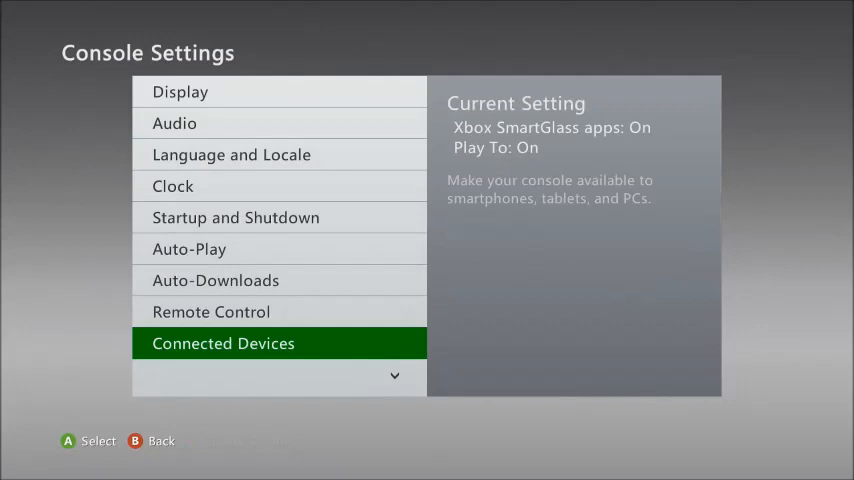
scroll(down, 3)
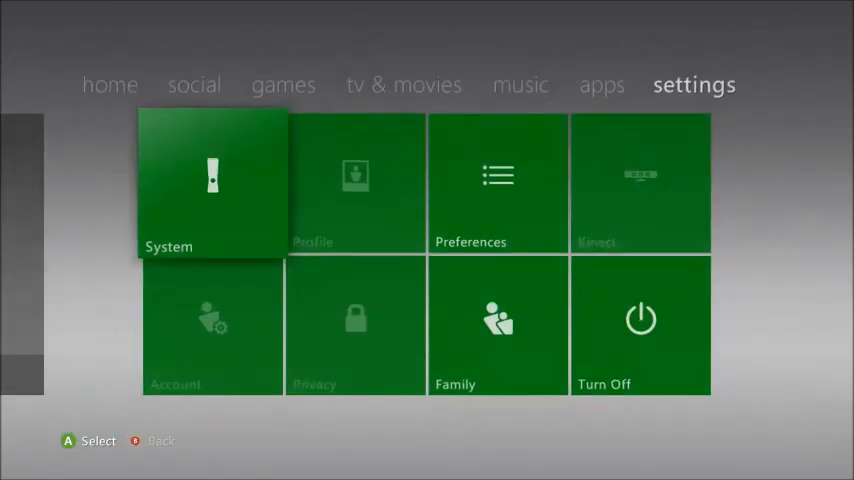
Start creating a new profile to reach the Enter Profile Name keyboard.
click(128, 93)
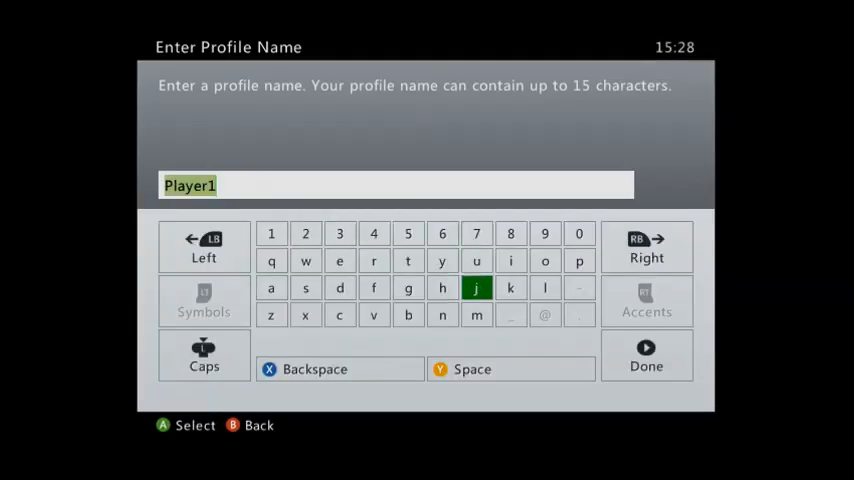
Switch the profile name keyboard to capital letters.
click(204, 355)
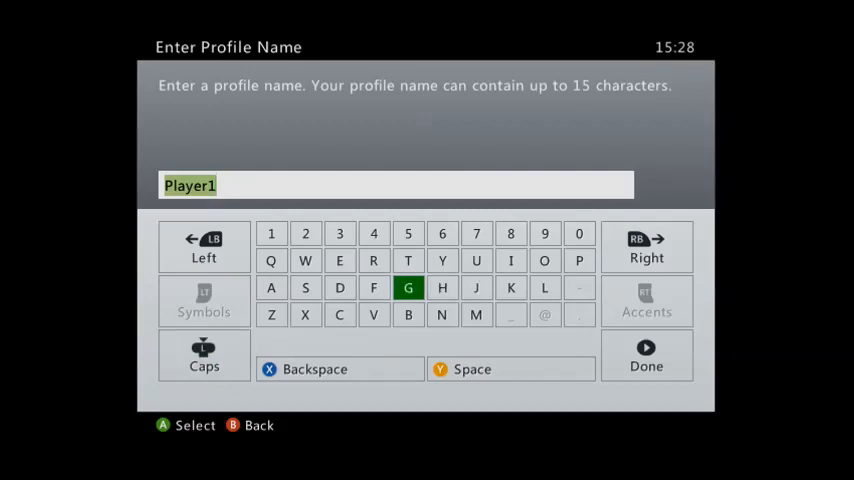
mouse_move(442, 314)
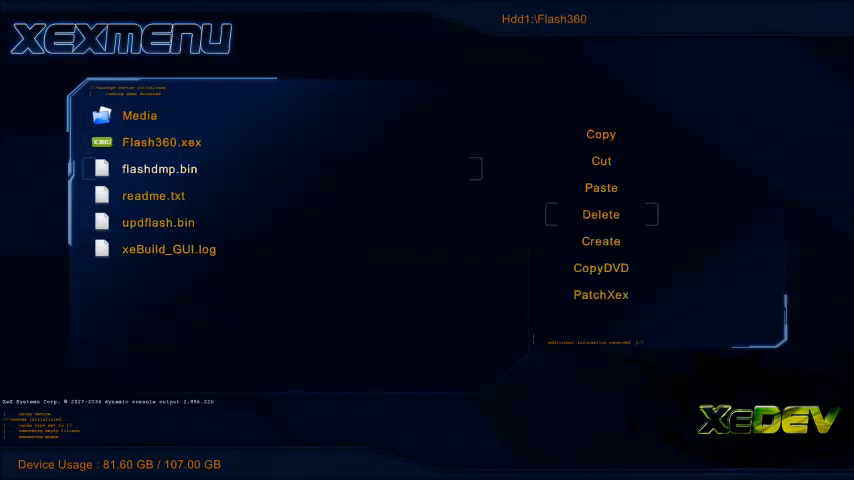
Delete flashdmp.bin and updflash.bin, then launch Flash360.xex.
click(601, 214)
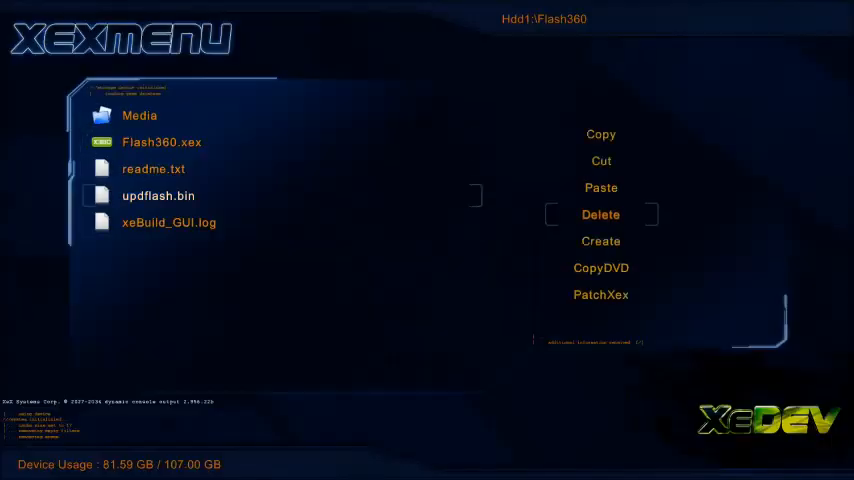
click(601, 214)
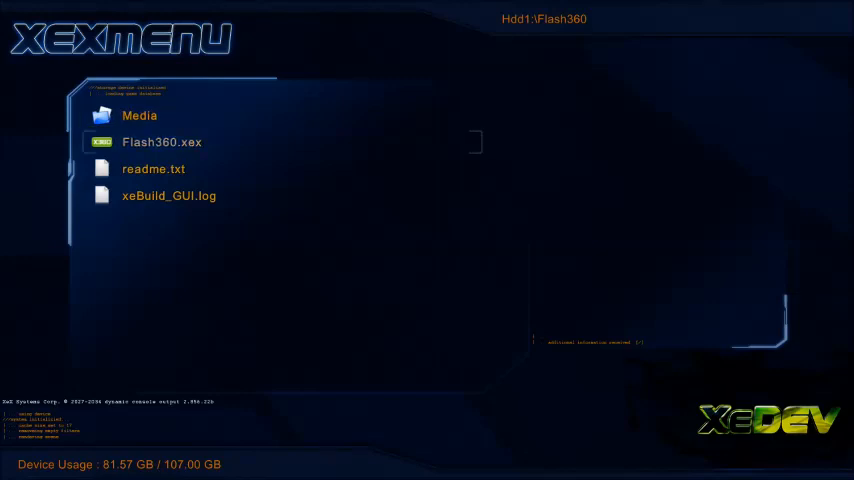
double_click(162, 142)
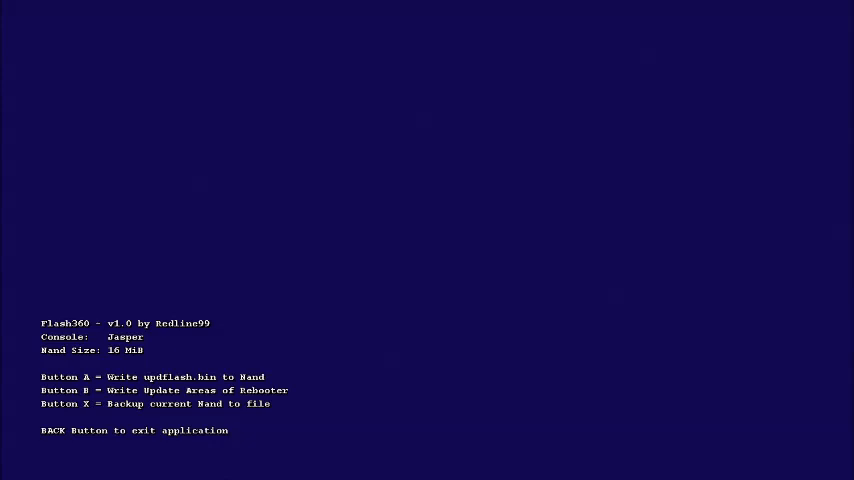
key(x)
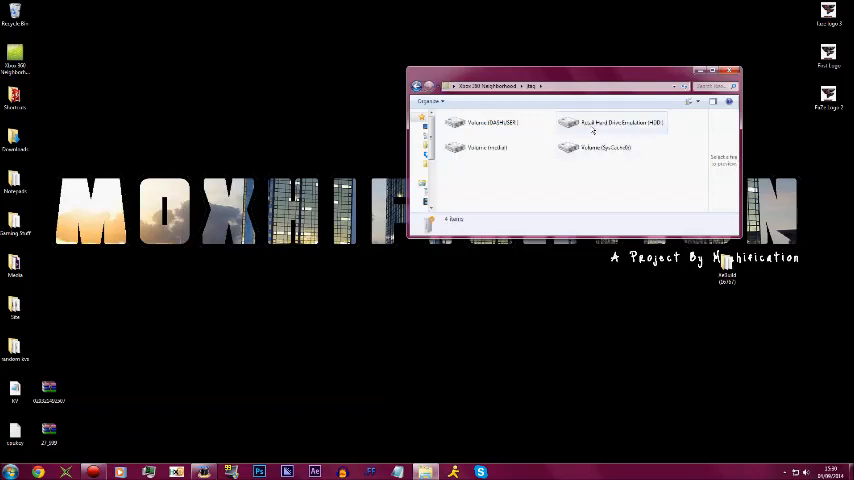
Open the console hard drive's Flash360 folder and copy flashdmp.bin to the desktop.
double_click(611, 122)
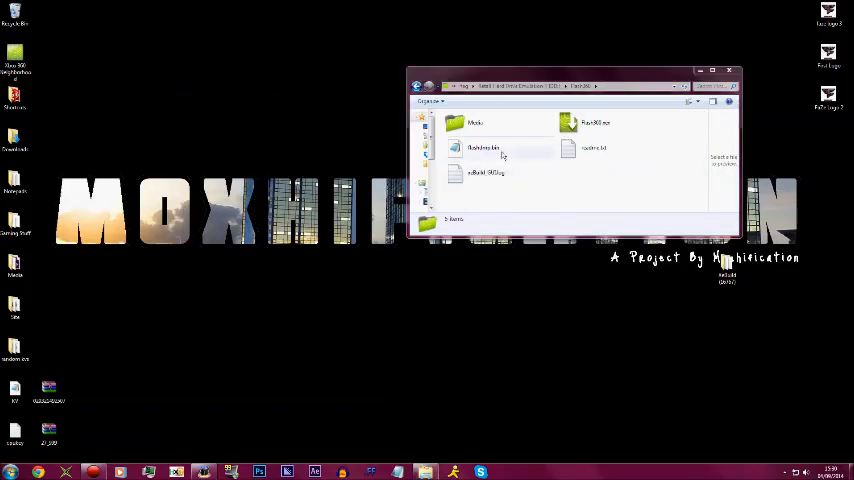
click(483, 148)
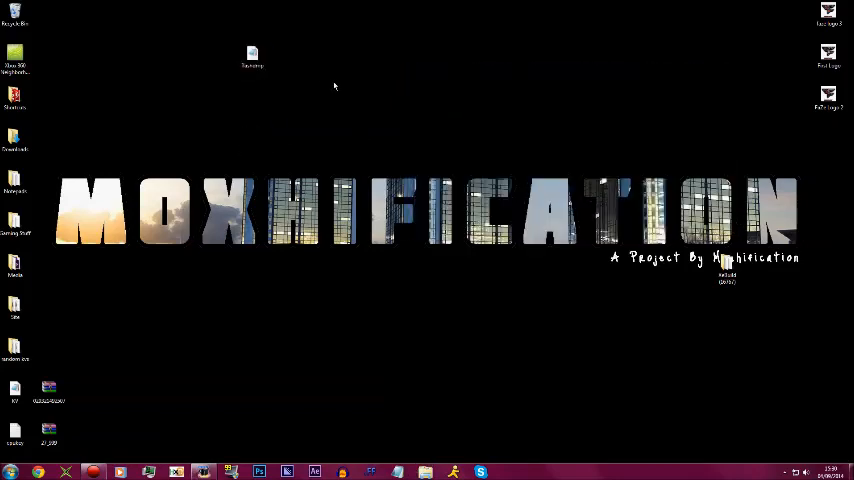
mouse_move(345, 148)
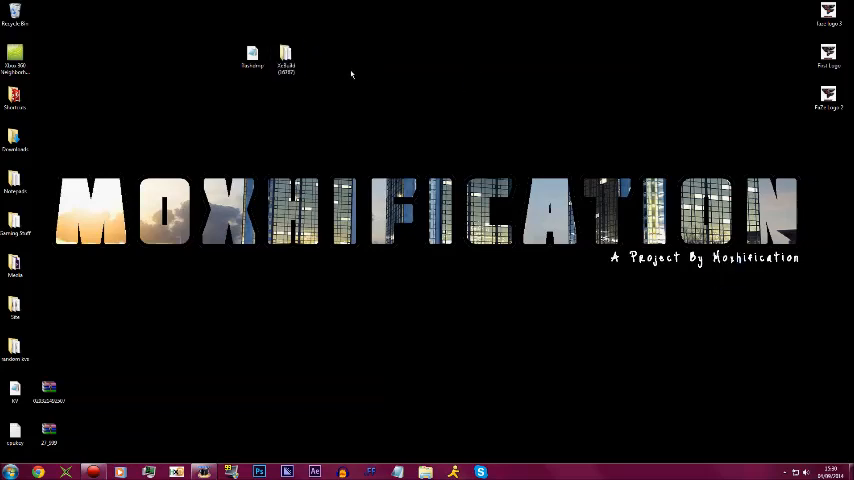
mouse_move(325, 77)
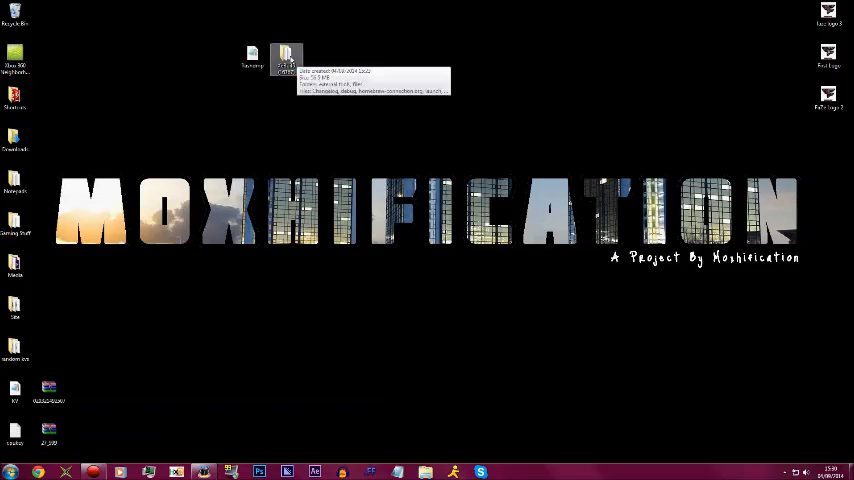
Open the extracted xeBuild folder on the desktop.
double_click(286, 57)
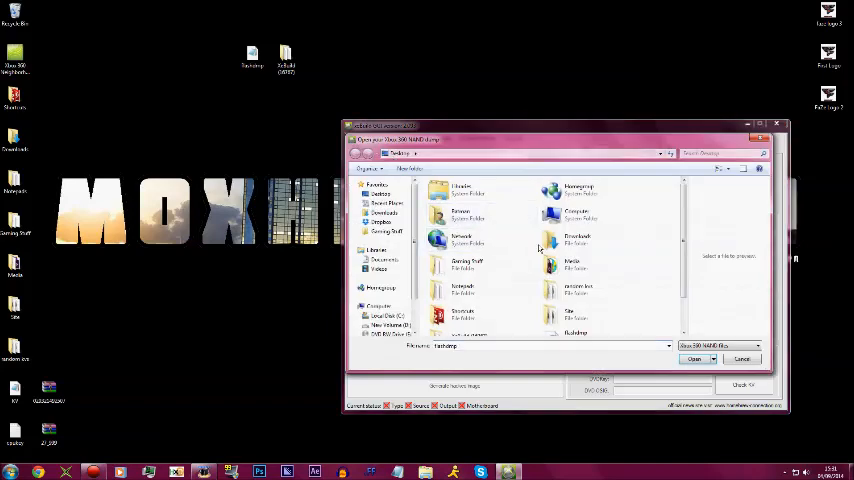
Select flashdmp.bin on the Desktop and open it as the source file.
scroll(down, 3)
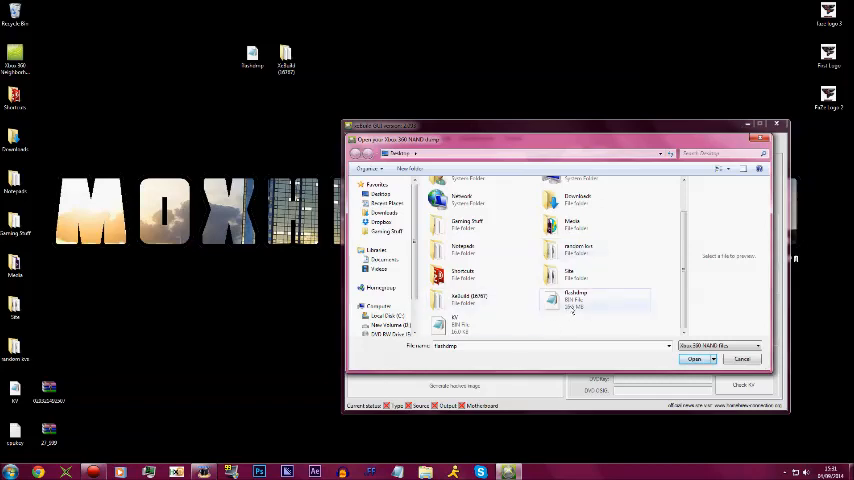
click(694, 359)
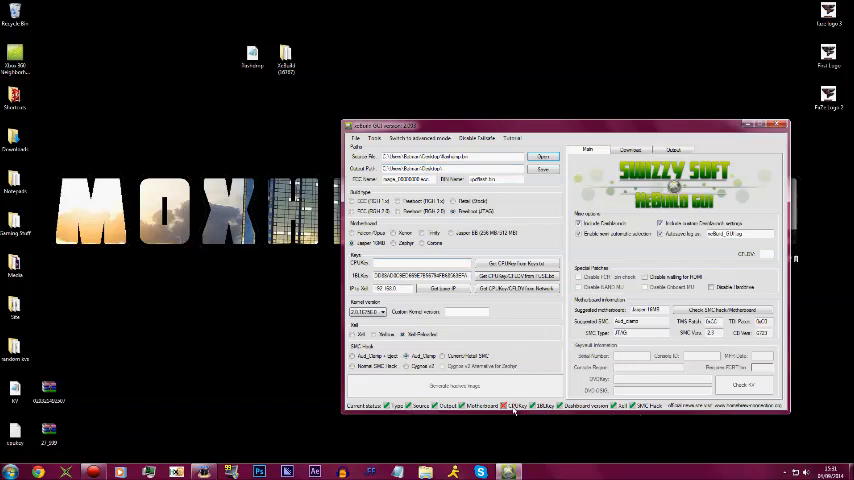
click(10, 471)
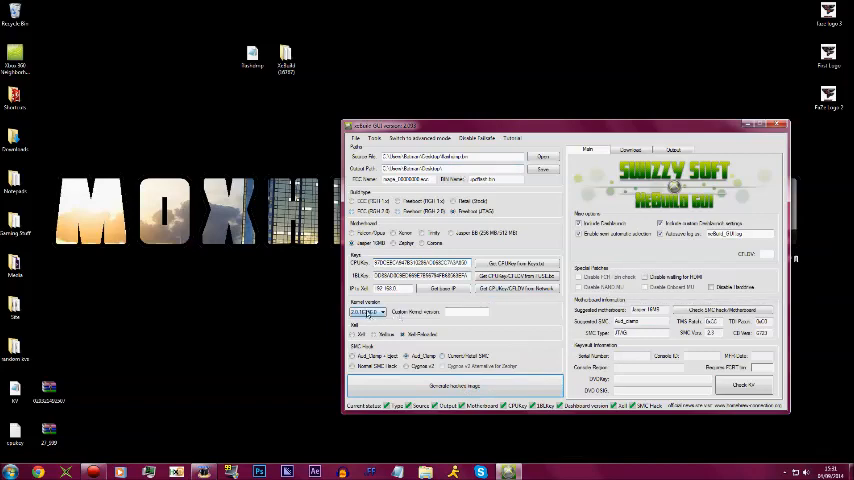
Choose the newest kernel version from the Kernel version dropdown.
click(382, 312)
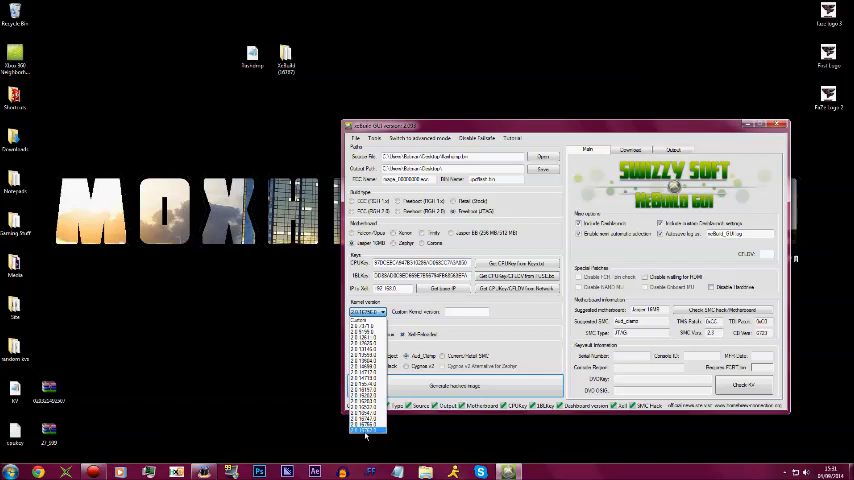
click(366, 416)
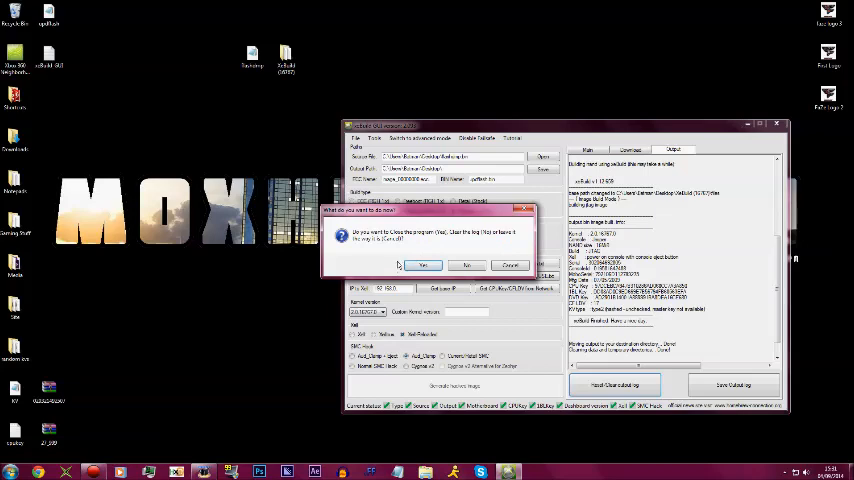
Close xeBuild, create a Backup folder on the desktop, and open Flash360.
click(423, 265)
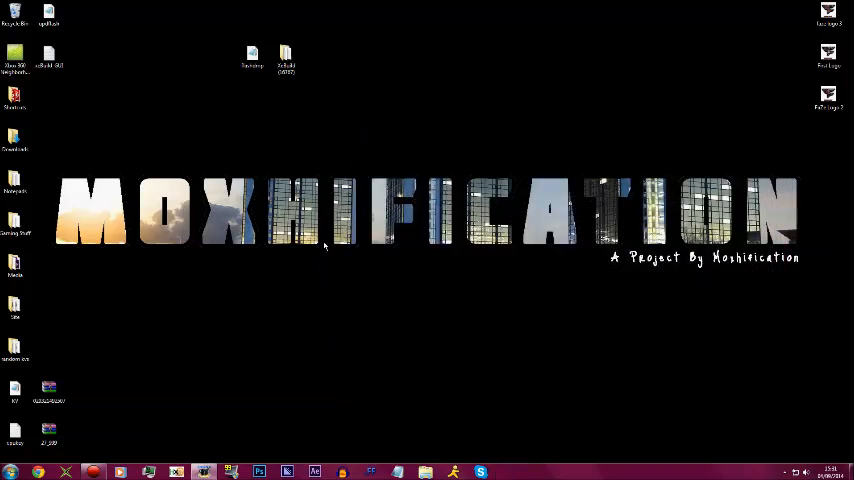
click(15, 15)
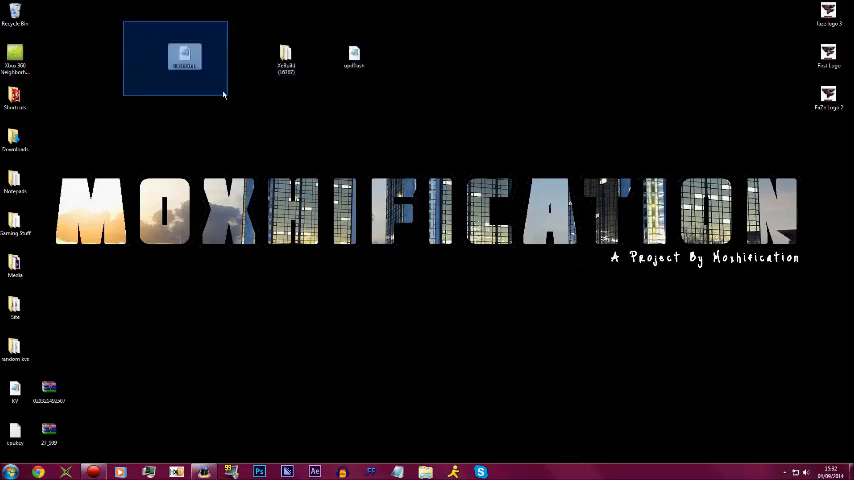
right_click(185, 57)
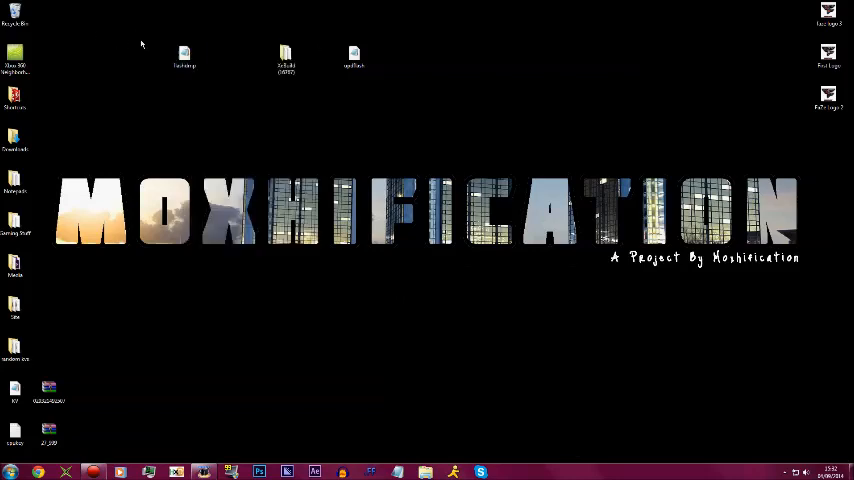
mouse_move(152, 57)
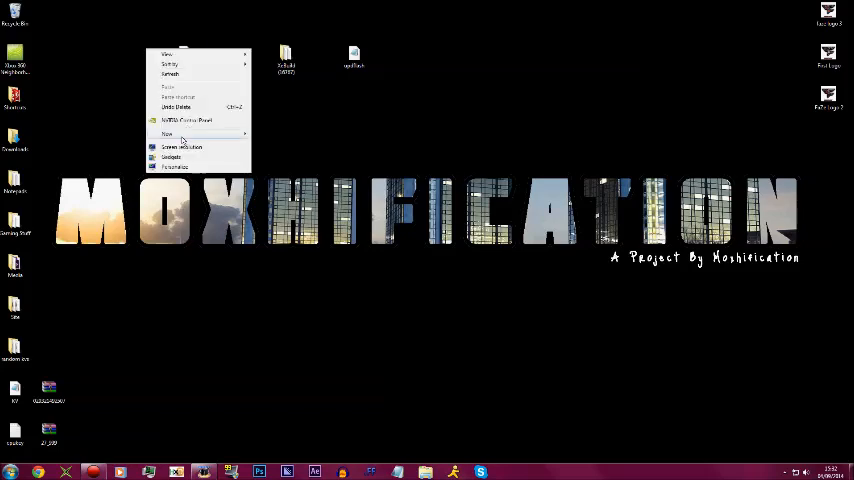
click(166, 133)
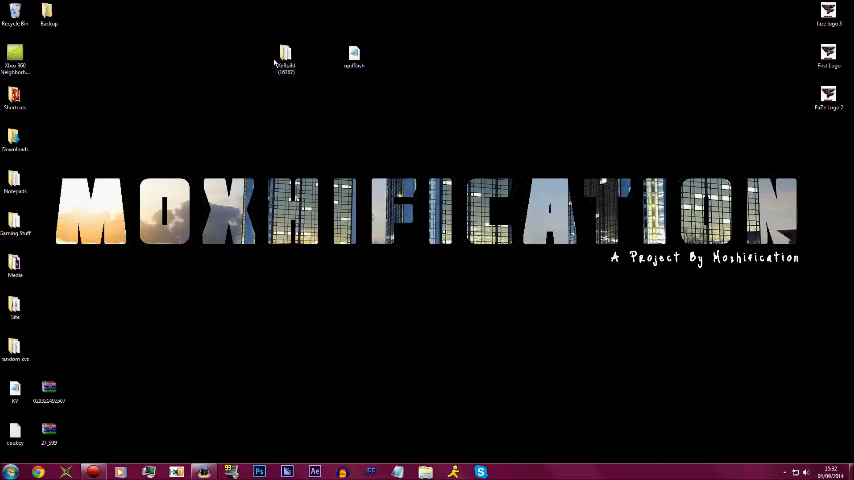
mouse_move(160, 40)
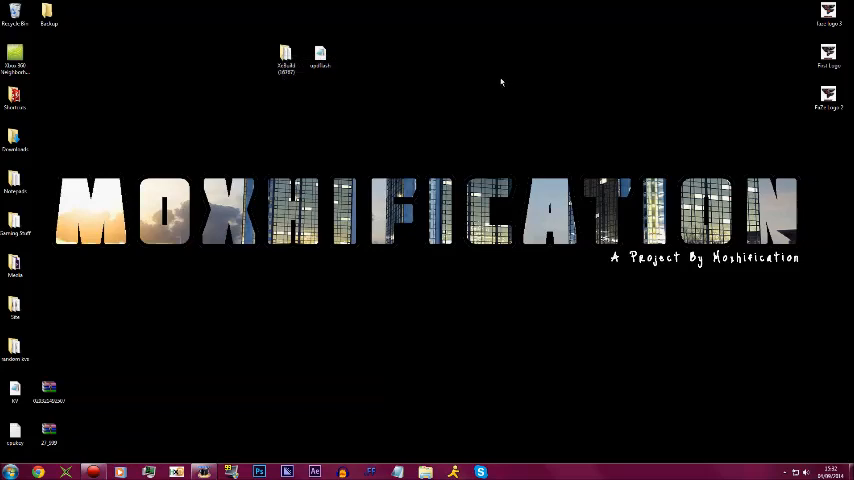
click(320, 55)
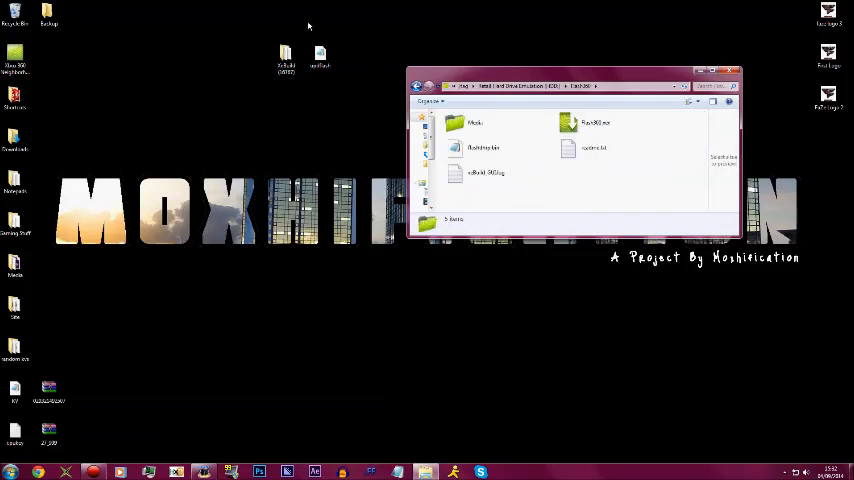
Copy updflash.bin from the desktop into the console's Flash360 folder.
click(320, 57)
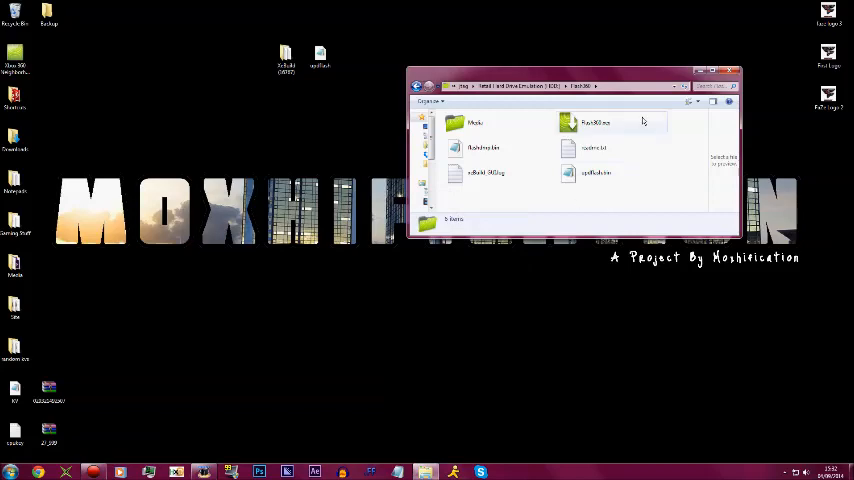
click(732, 72)
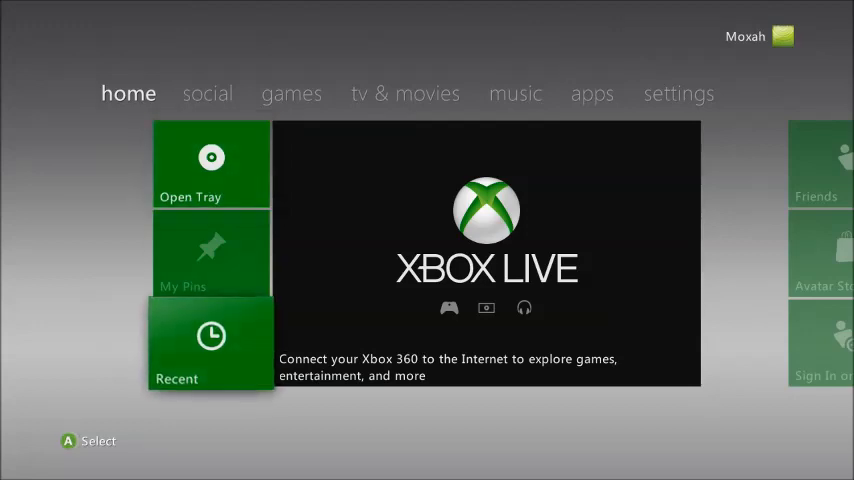
Start XeXMenu and run Flash360.xex from Hdd1:\Flash360.
click(210, 342)
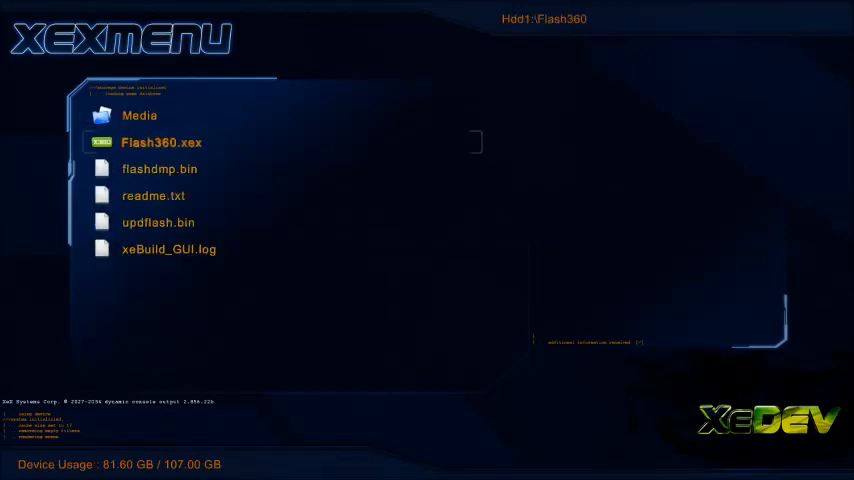
click(160, 142)
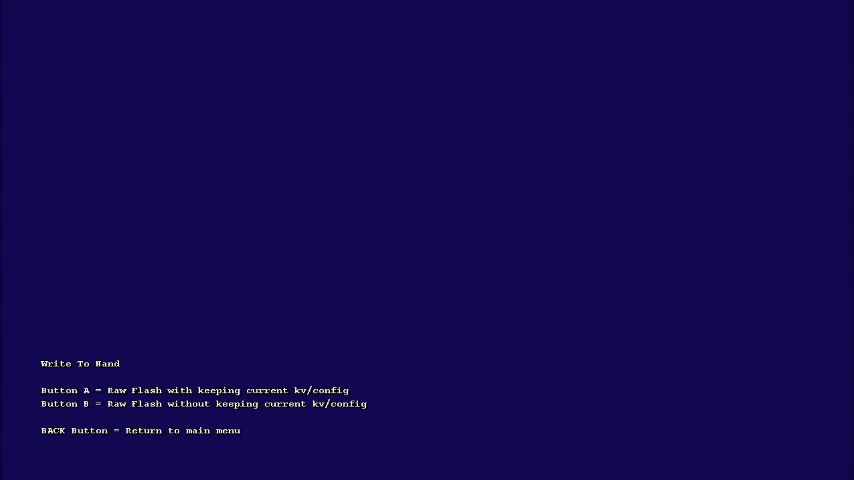
Raw-flash updflash.bin keeping the current keyvault and config, ignoring the warning.
key(a)
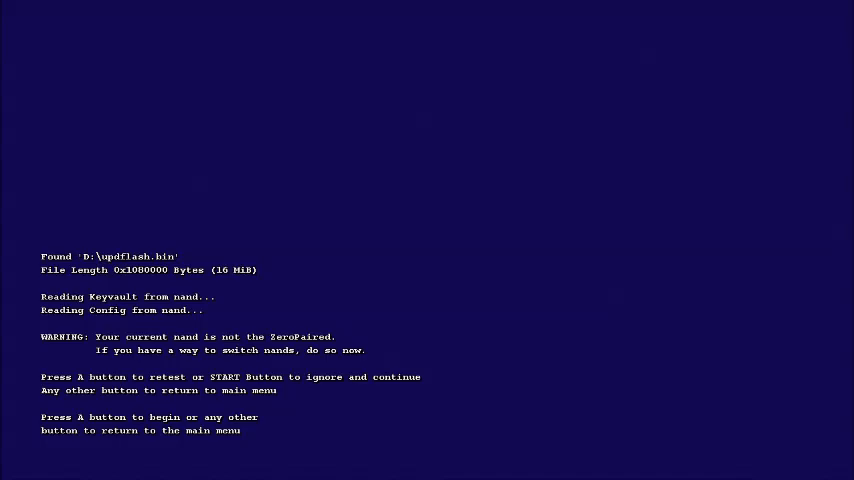
key(A)
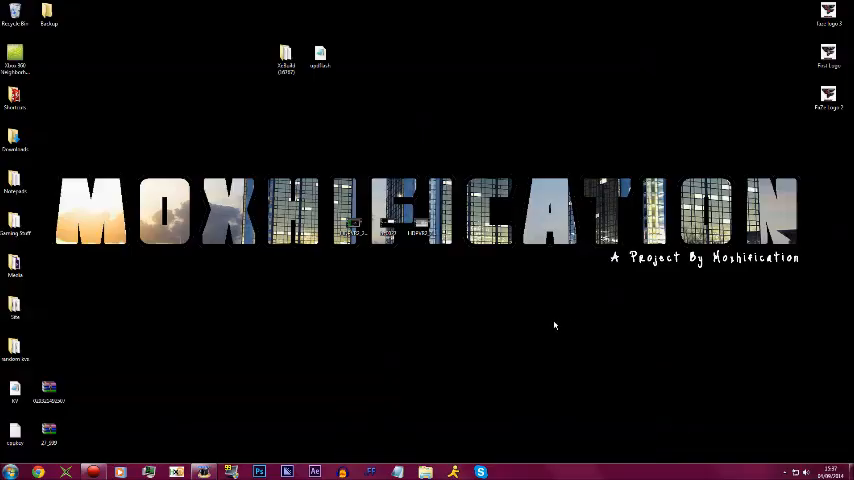
mouse_move(521, 331)
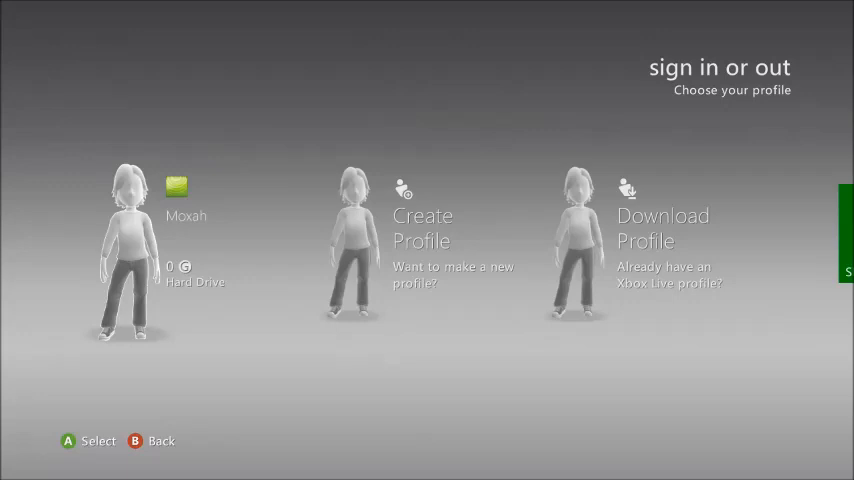
Sign in with the Moxah profile stored on the hard drive.
click(128, 250)
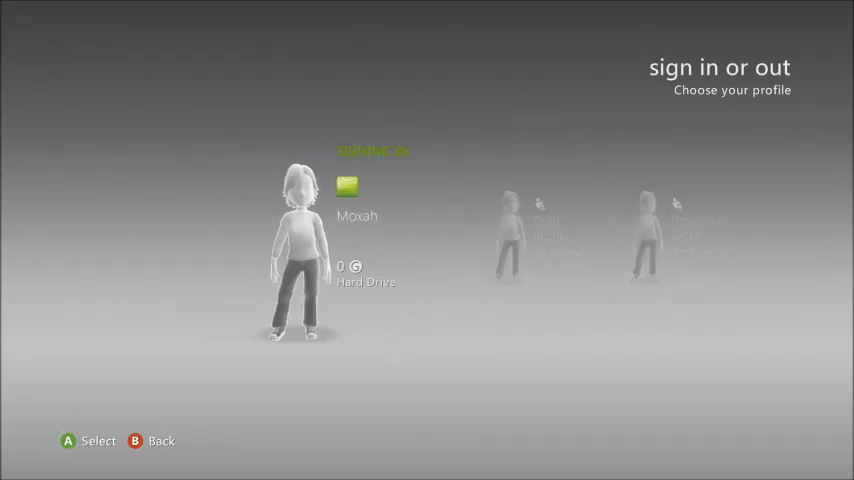